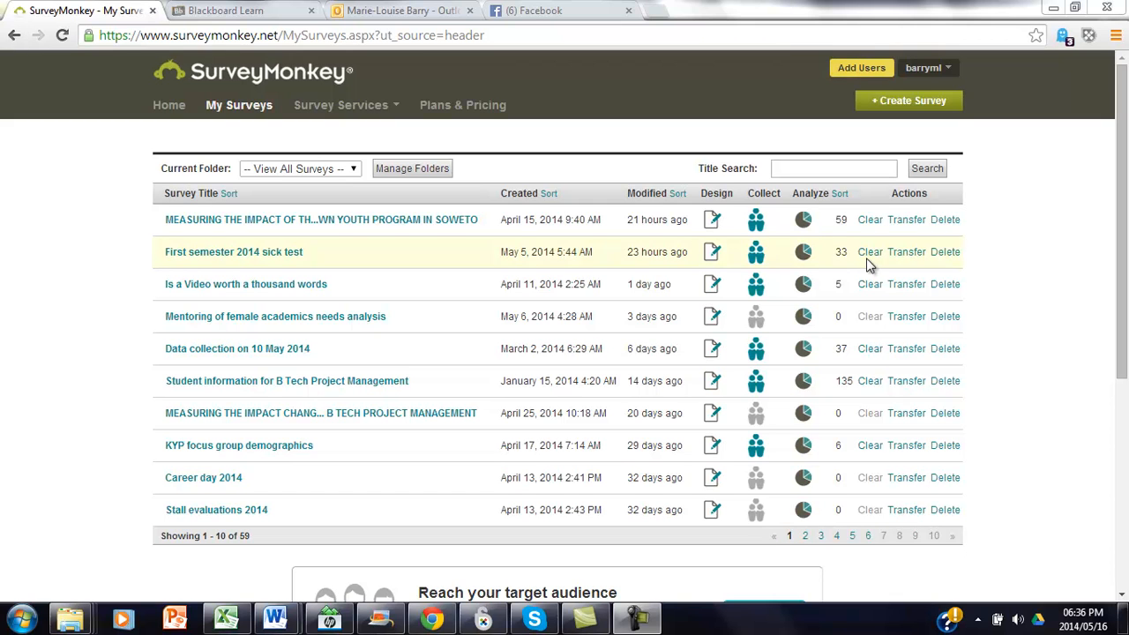
mouse_move(804, 220)
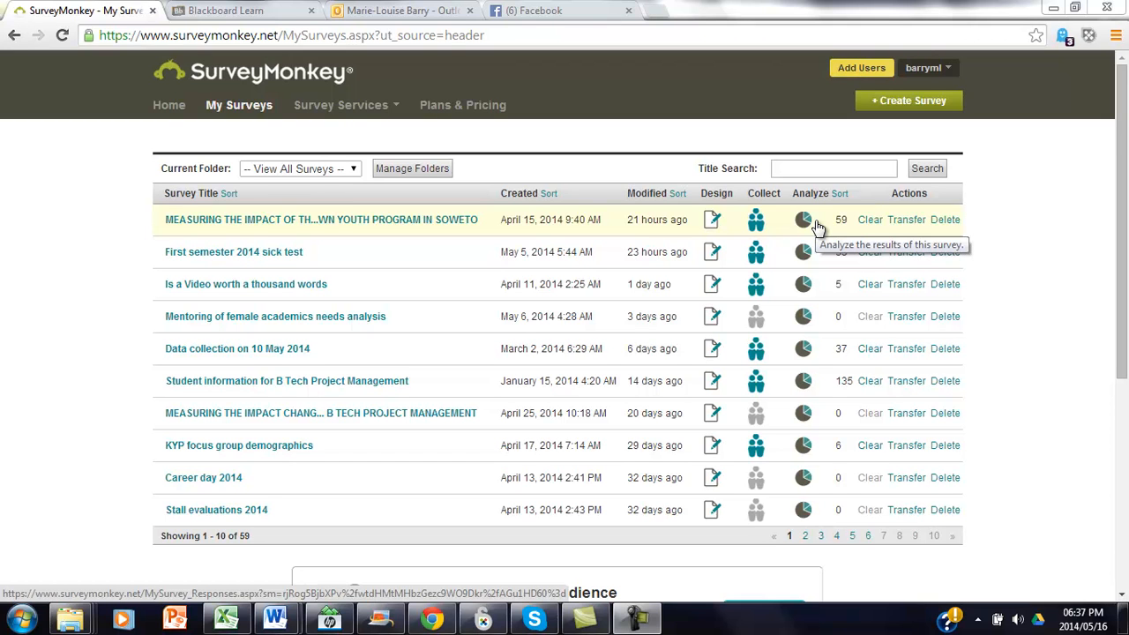
mouse_move(803, 222)
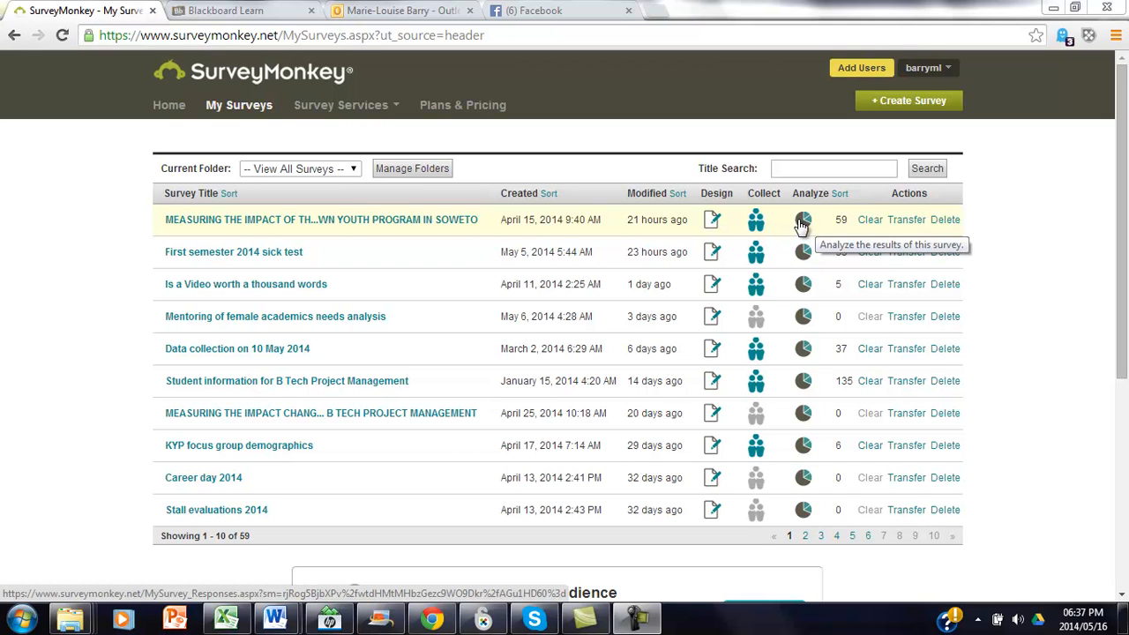
mouse_move(804, 222)
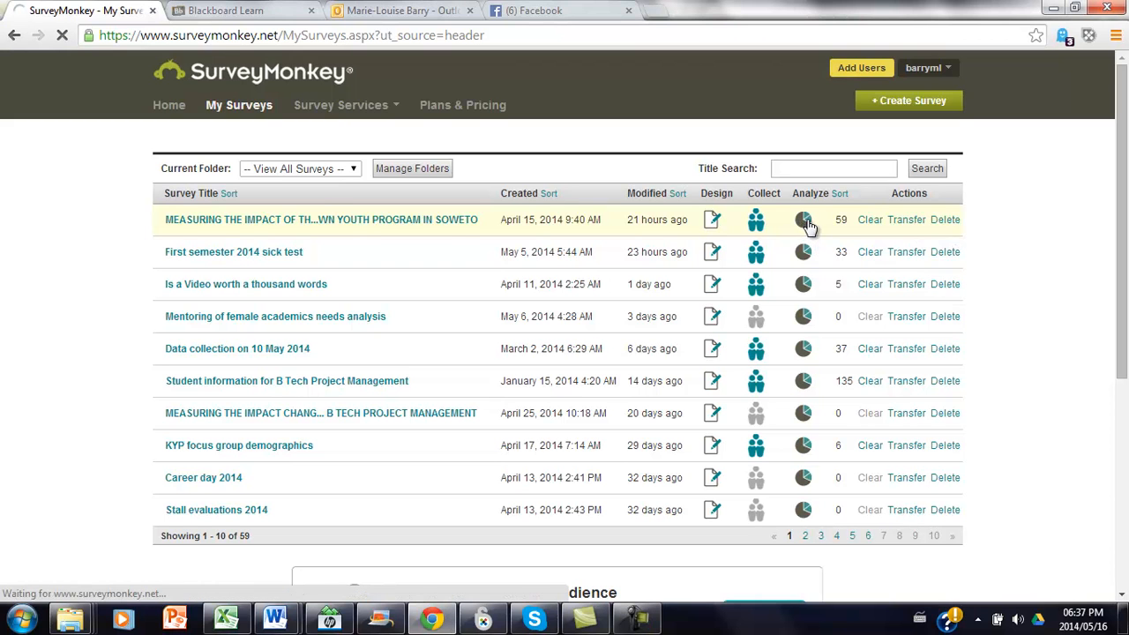
Open the survey results and delete both Evening Group 4 filters and the Evening Group 2 filter
left_click(803, 219)
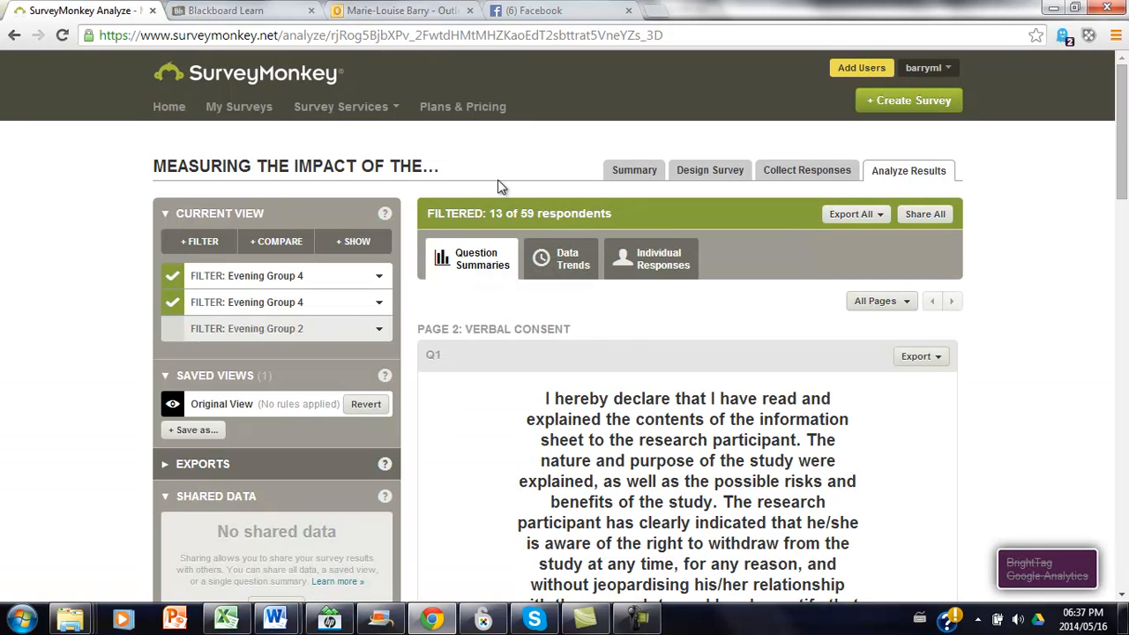
left_click(379, 275)
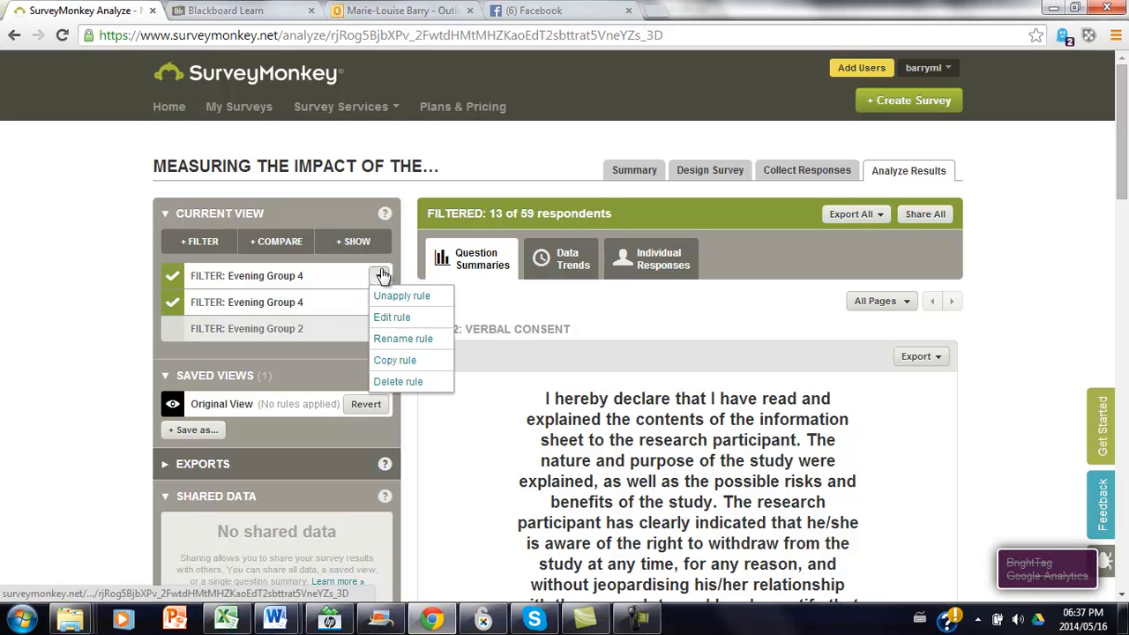
mouse_move(398, 381)
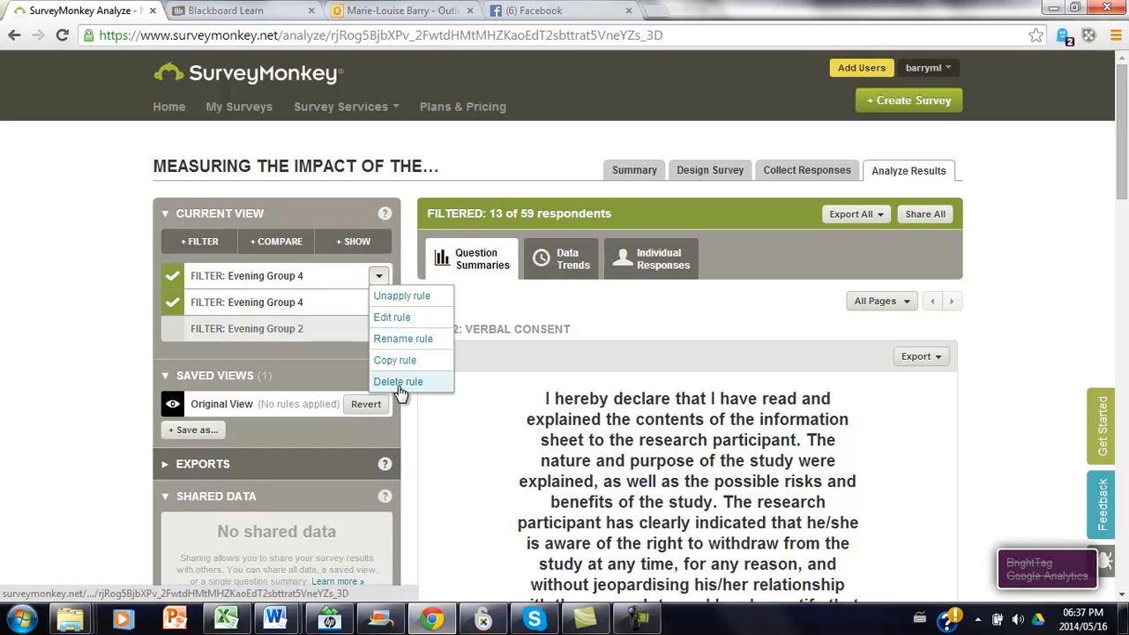
left_click(398, 381)
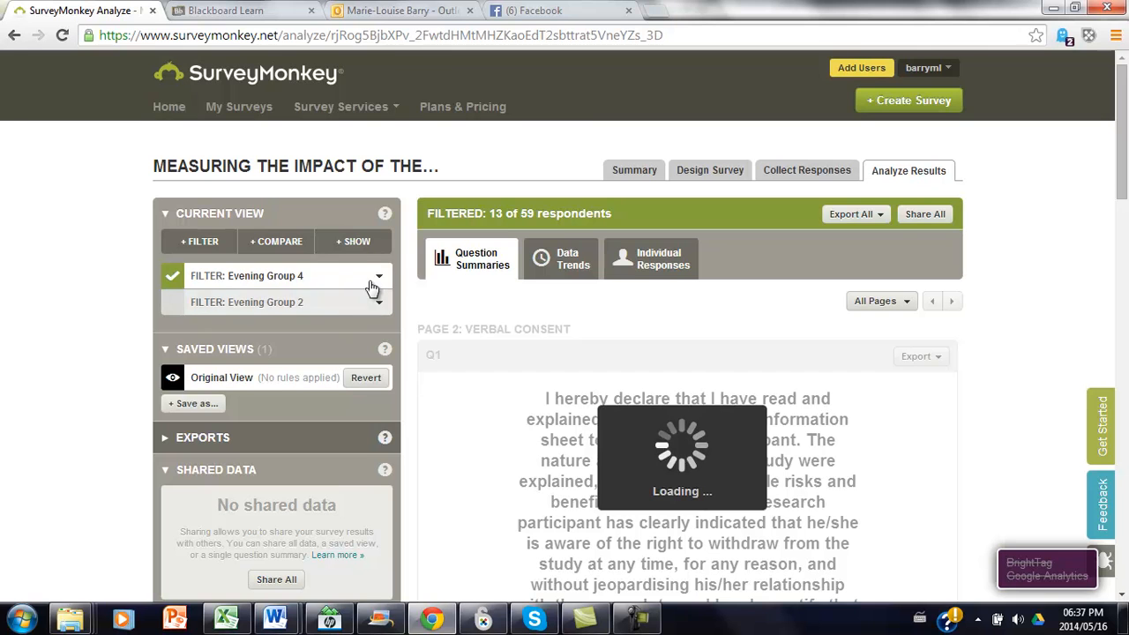
left_click(379, 276)
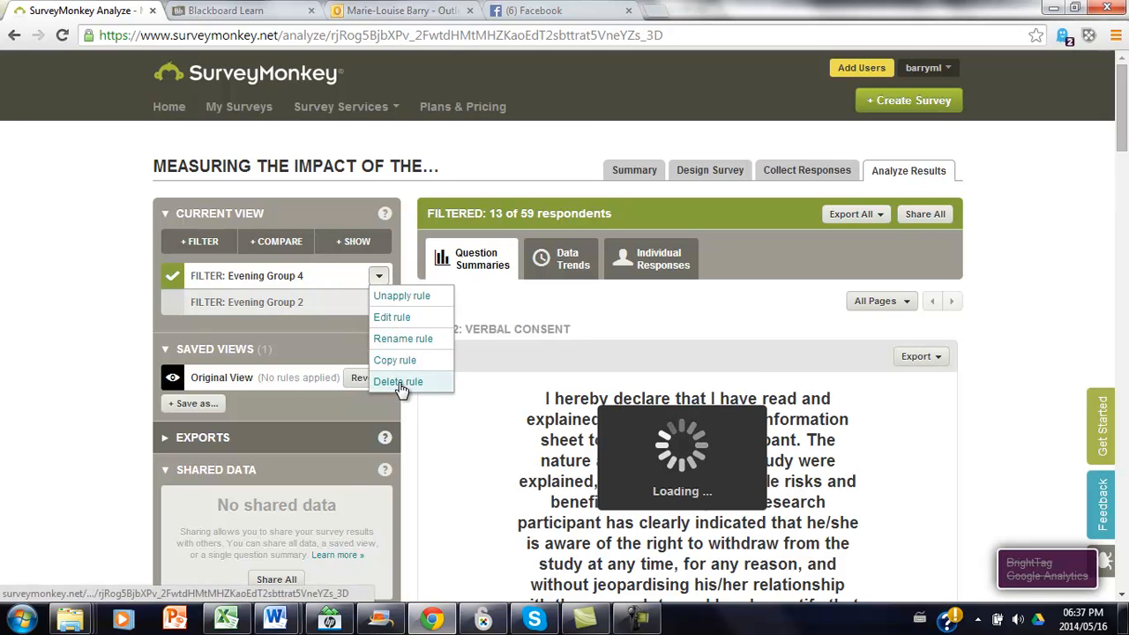
left_click(398, 381)
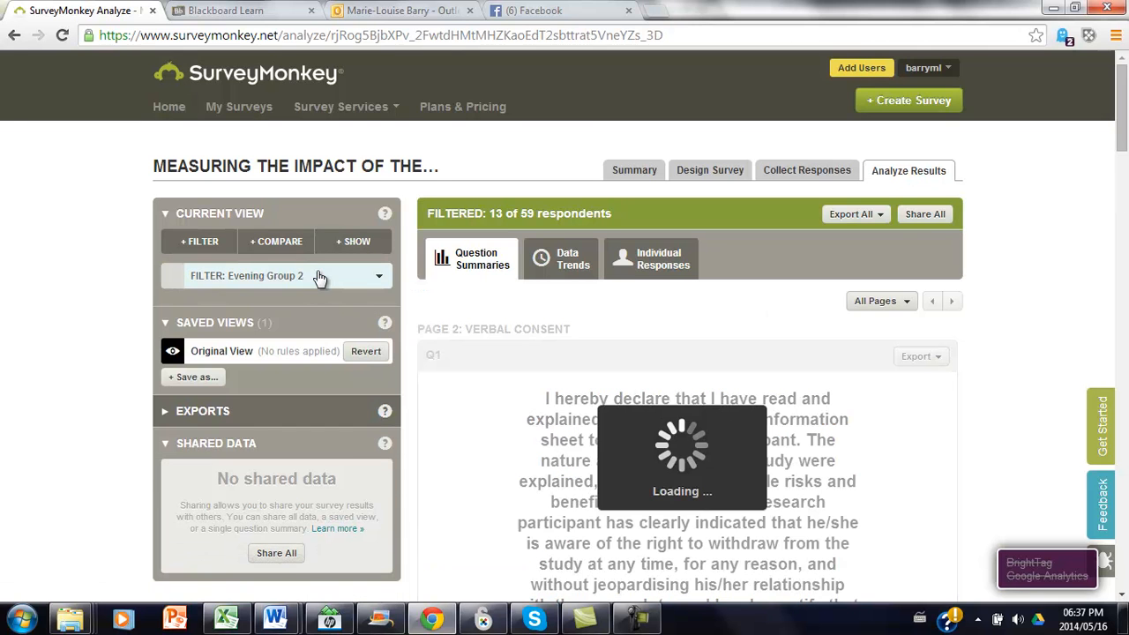
left_click(379, 275)
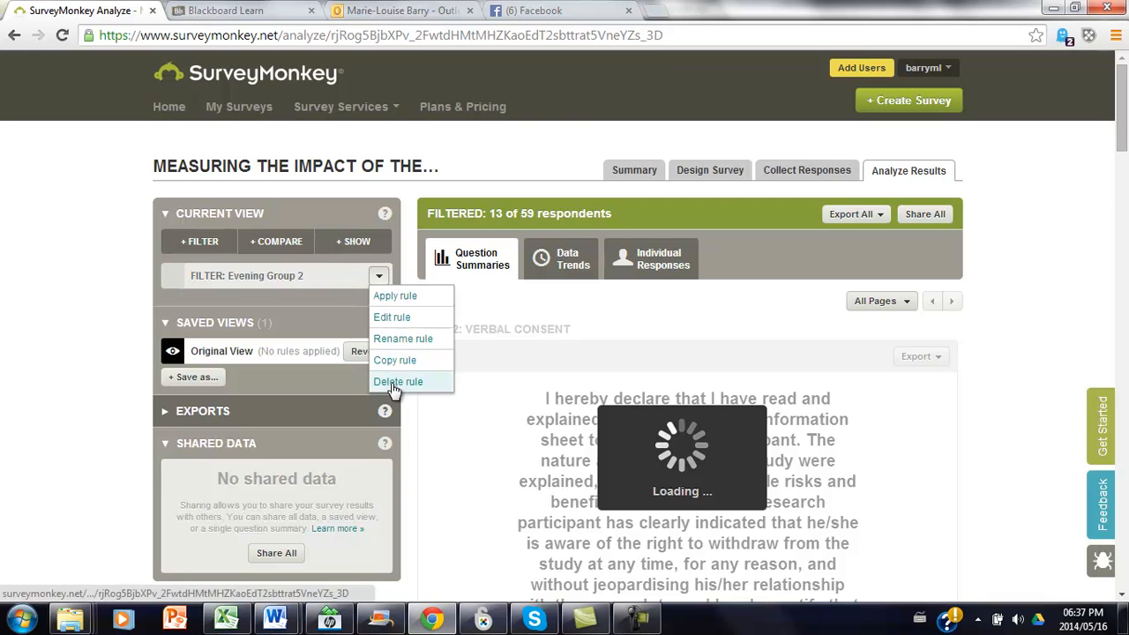
left_click(398, 381)
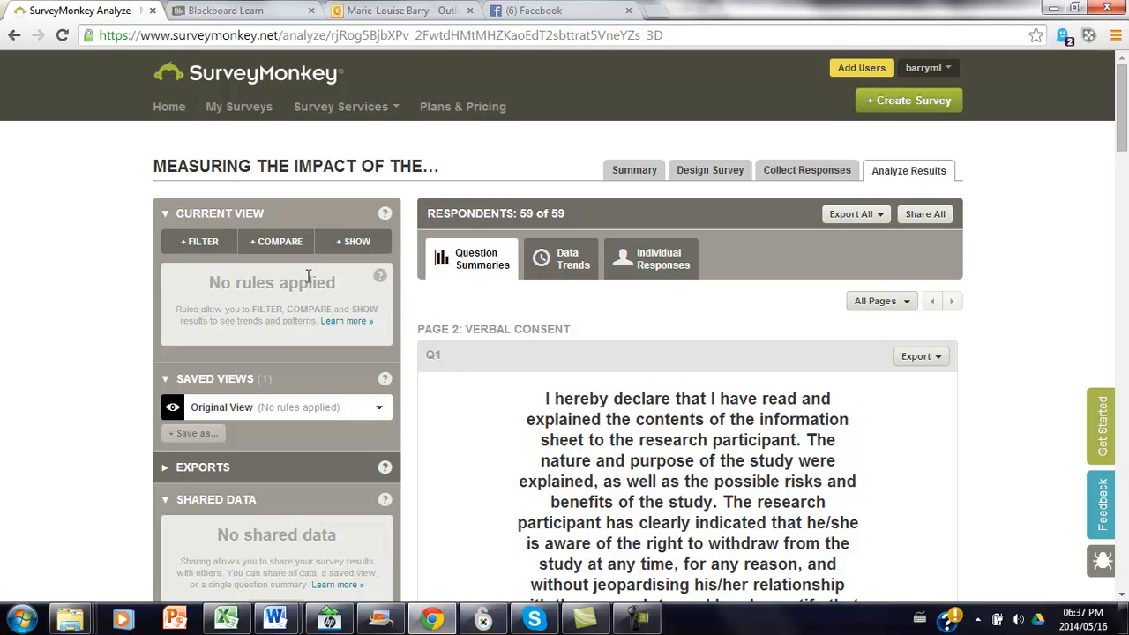
mouse_move(199, 242)
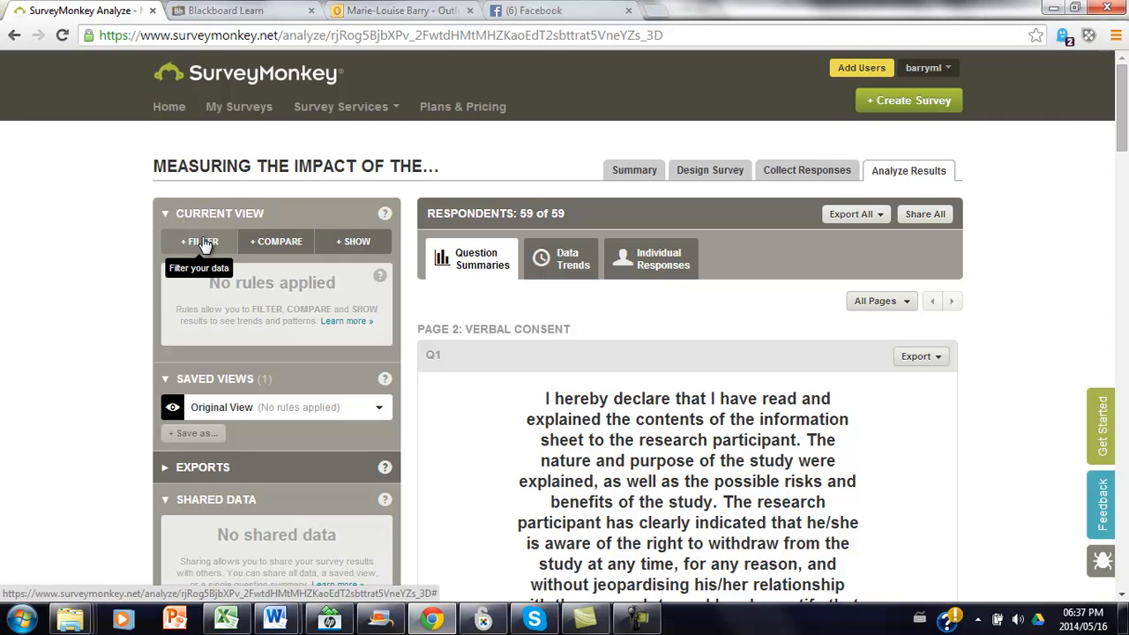
Add and apply a Filter by Collector rule with only Evening Group 4 ticked
left_click(200, 241)
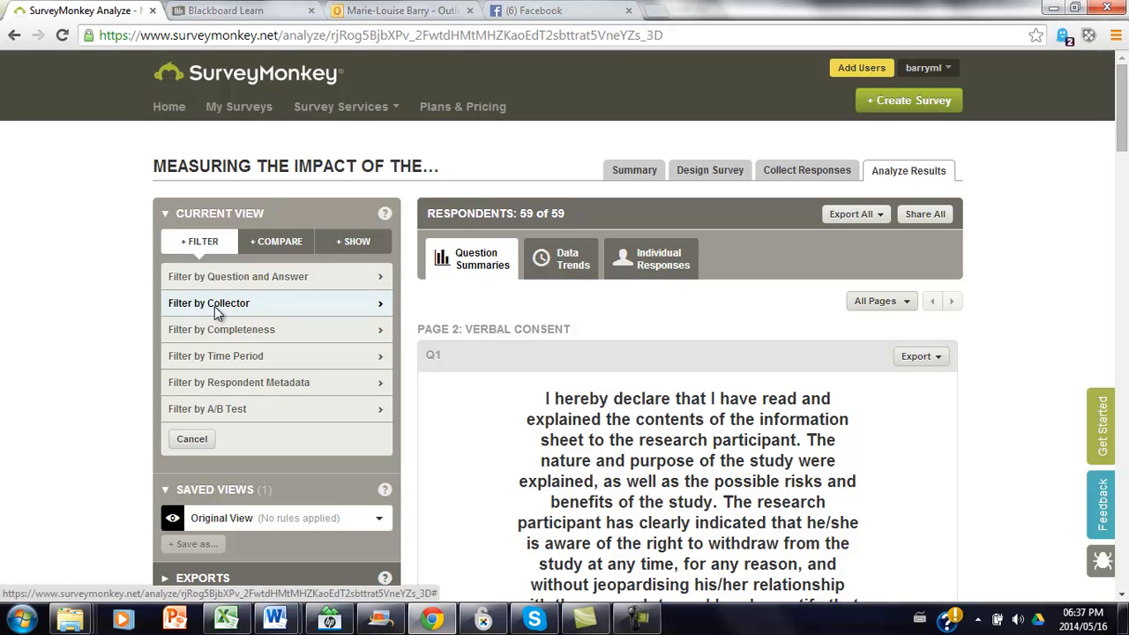
left_click(209, 302)
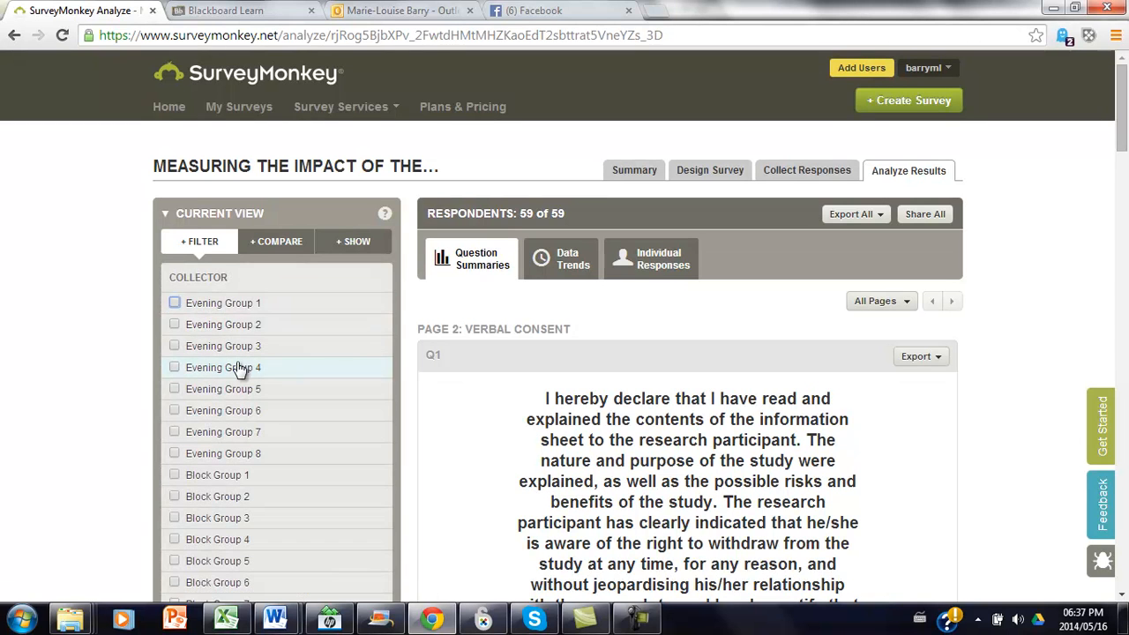
mouse_move(288, 325)
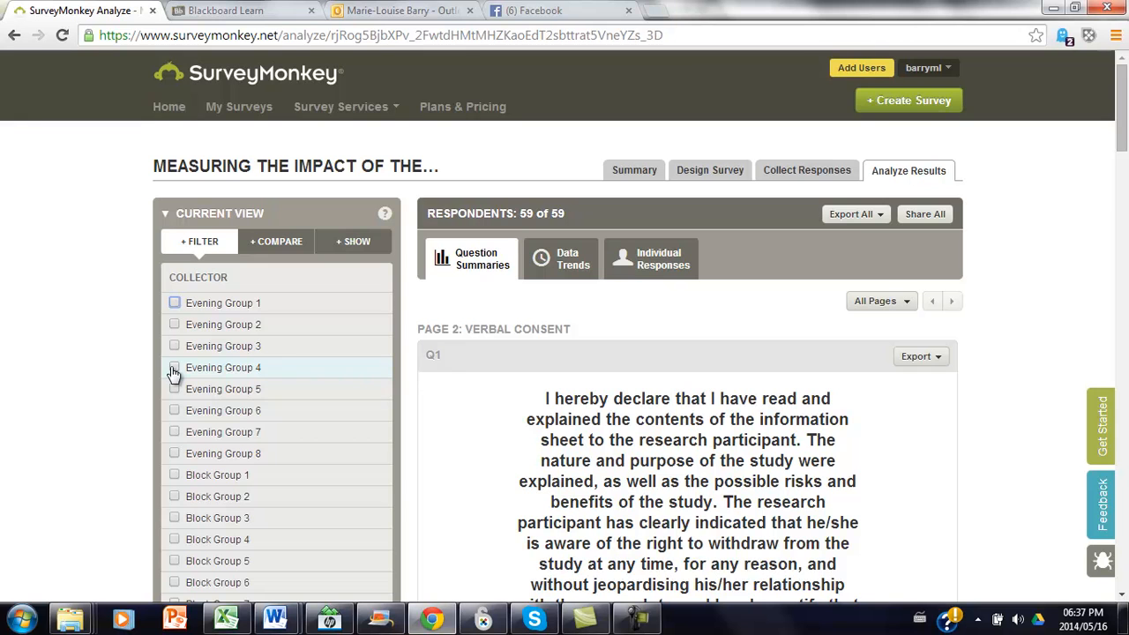
left_click(175, 367)
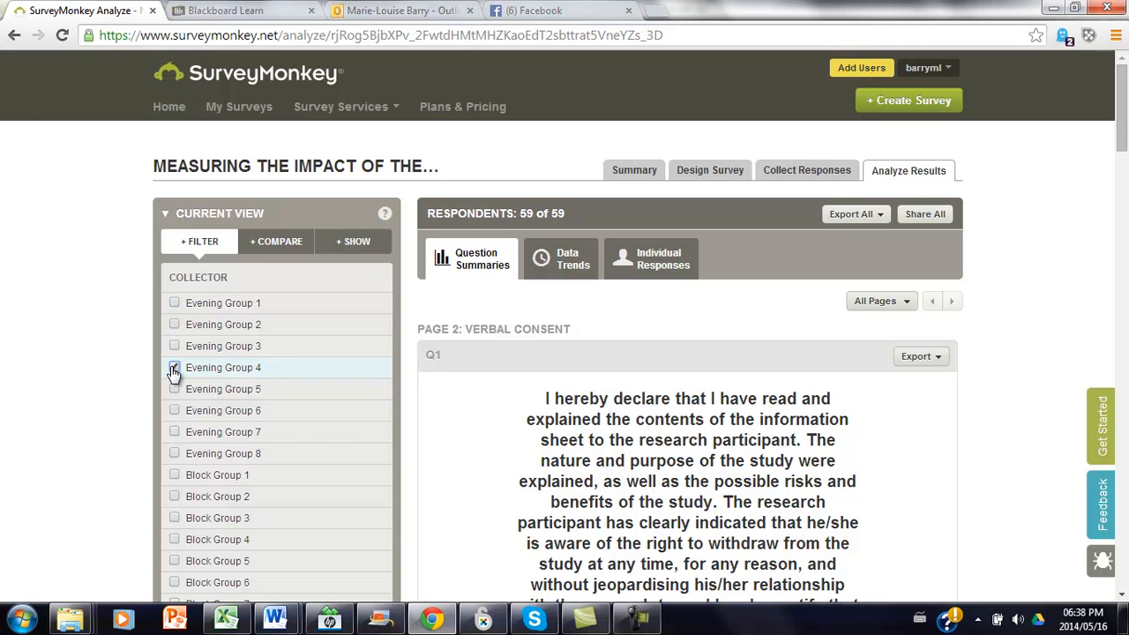
left_click(173, 367)
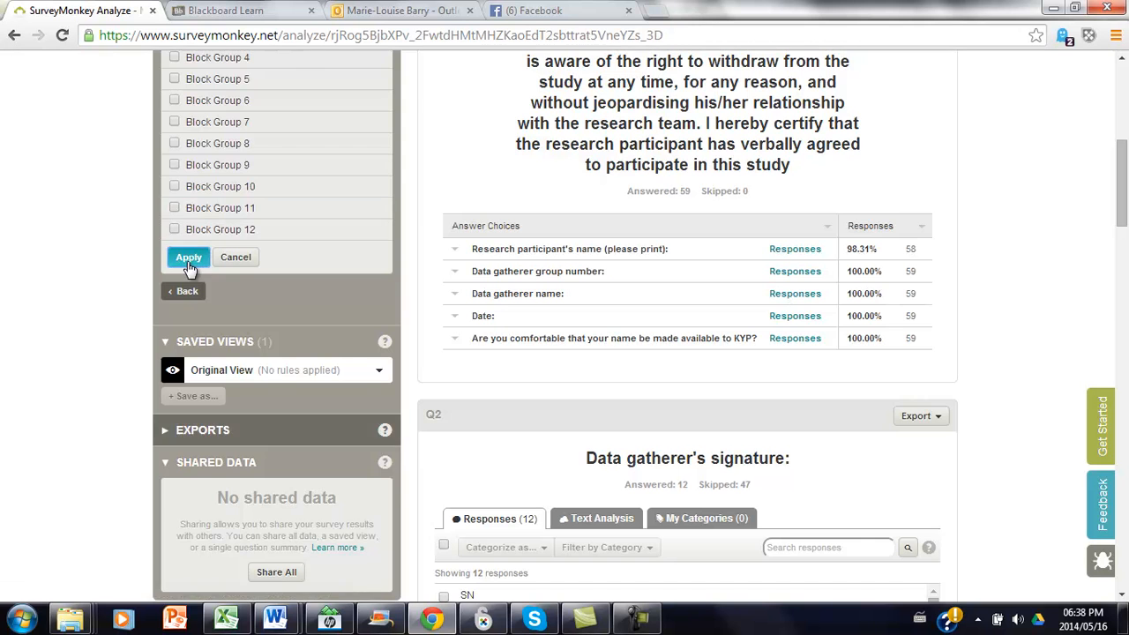
left_click(188, 257)
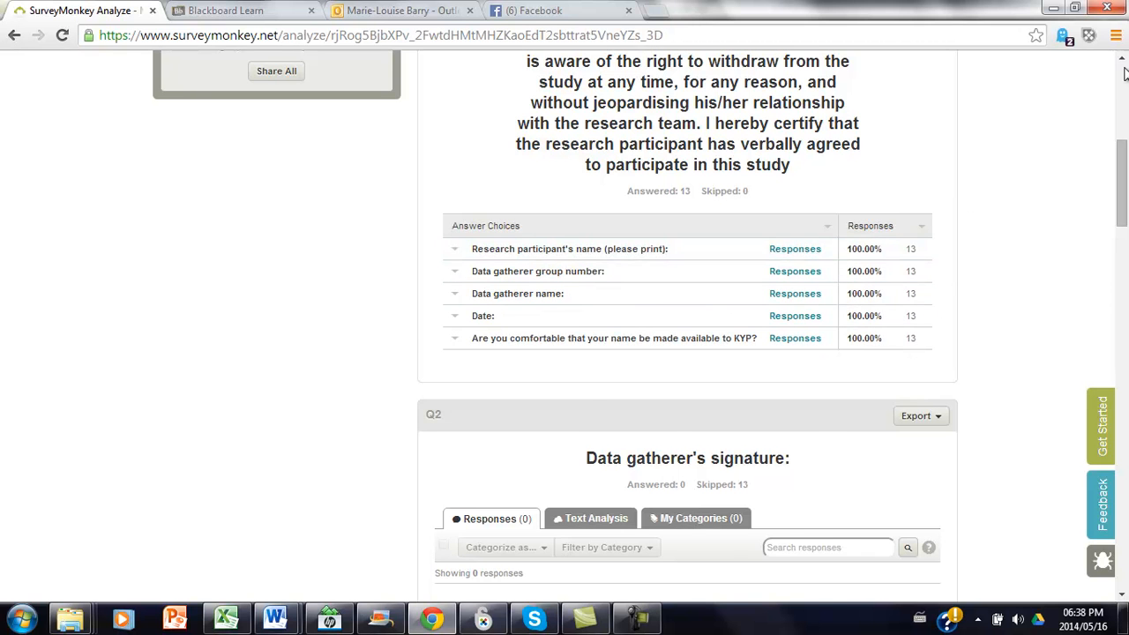
scroll("up", 3)
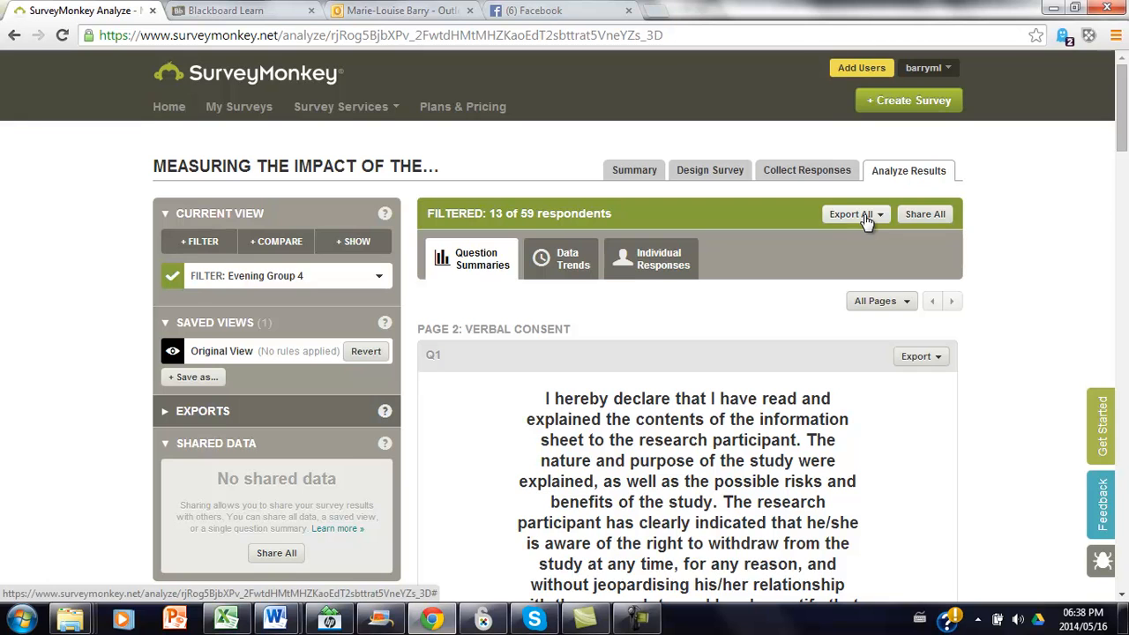
Export All Responses Data as XLS using the current filtered view
left_click(851, 213)
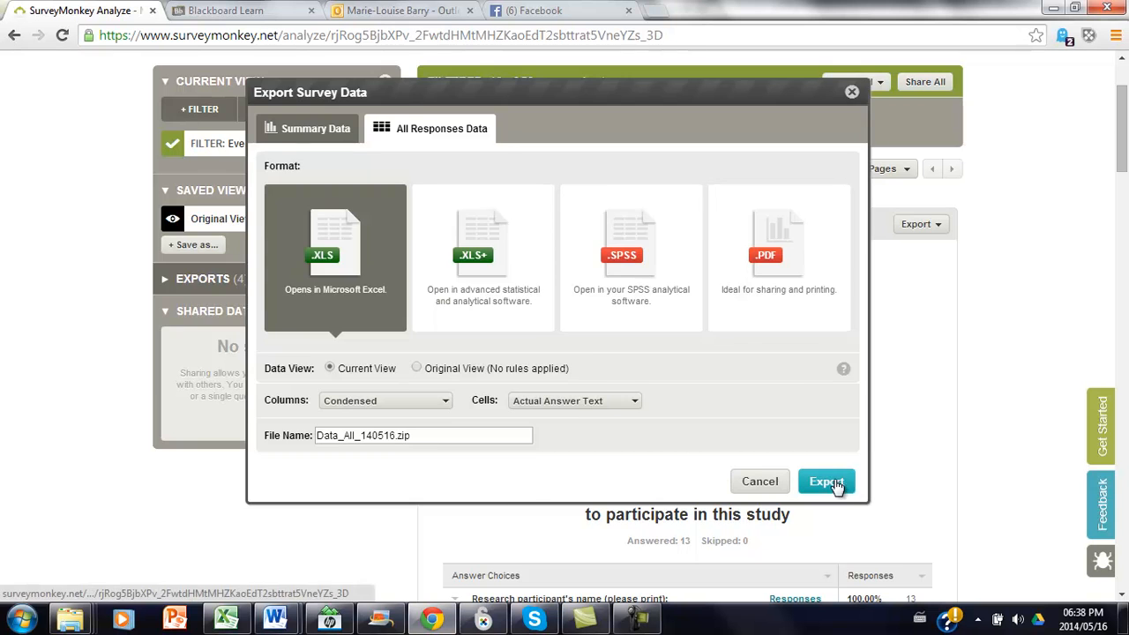
left_click(826, 480)
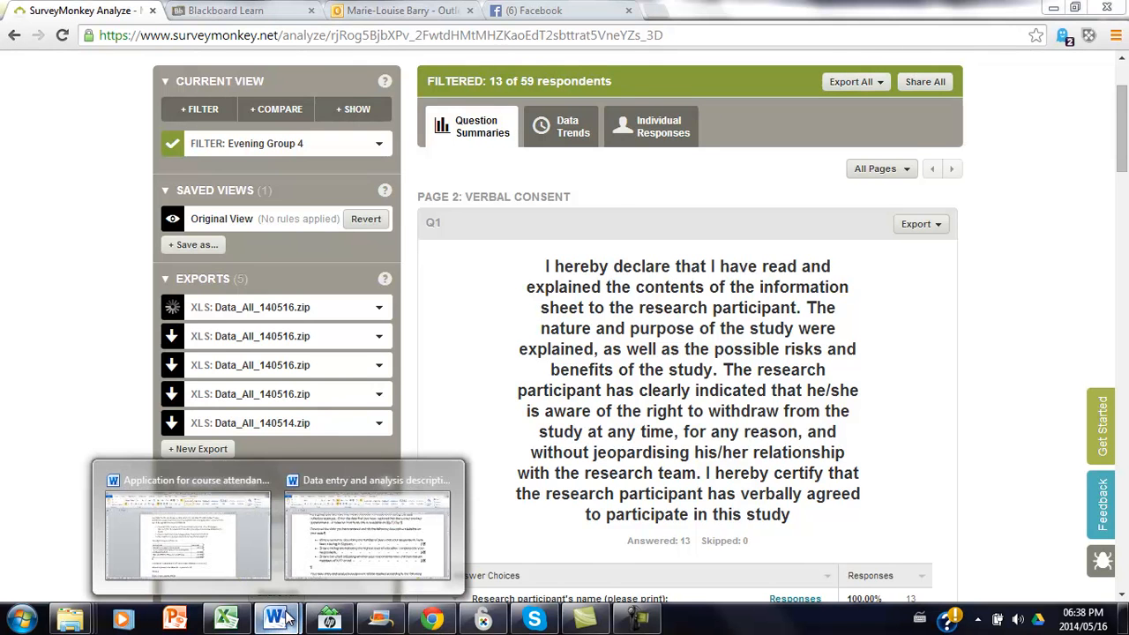
Read the assignment's three descriptive statistics tasks in Word, glancing at the Excel responses
left_click(368, 521)
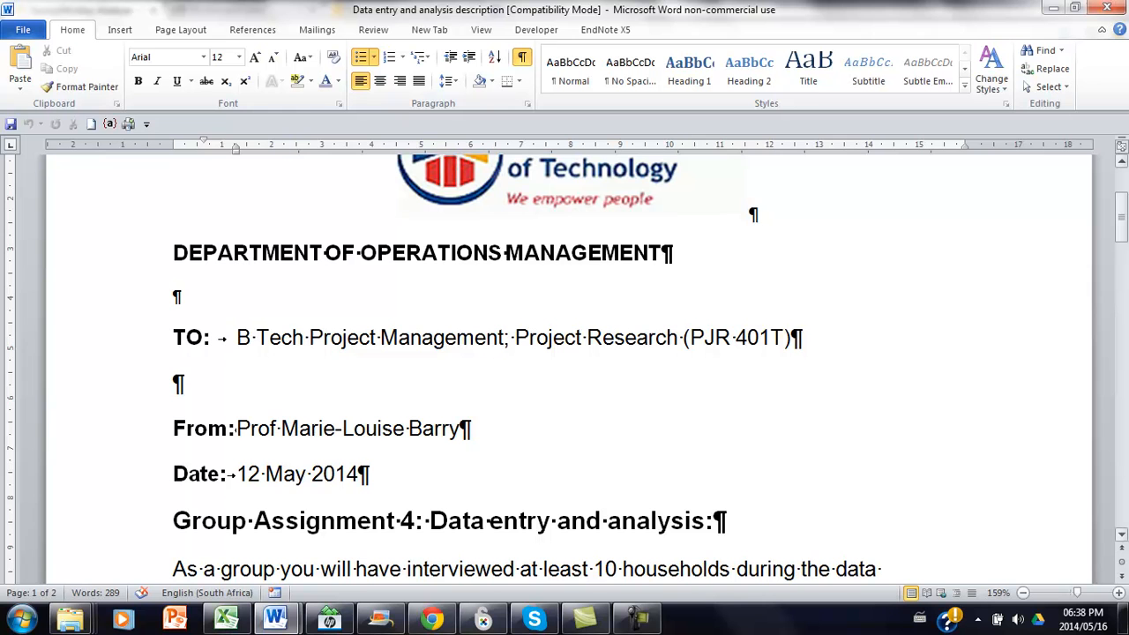
scroll("down", 3)
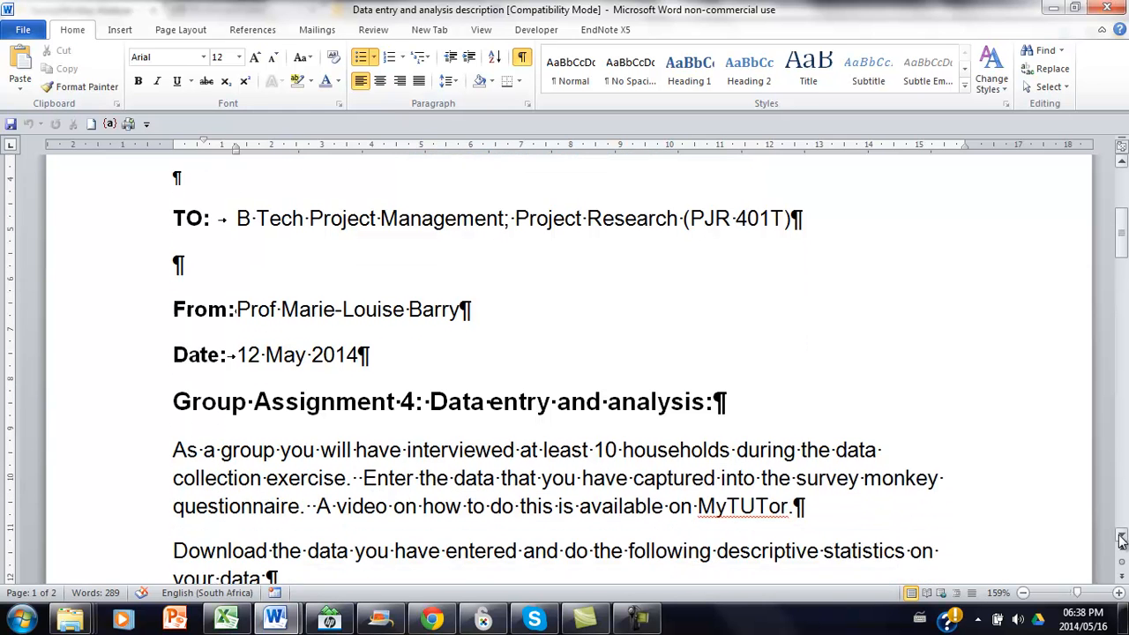
scroll("down", 3)
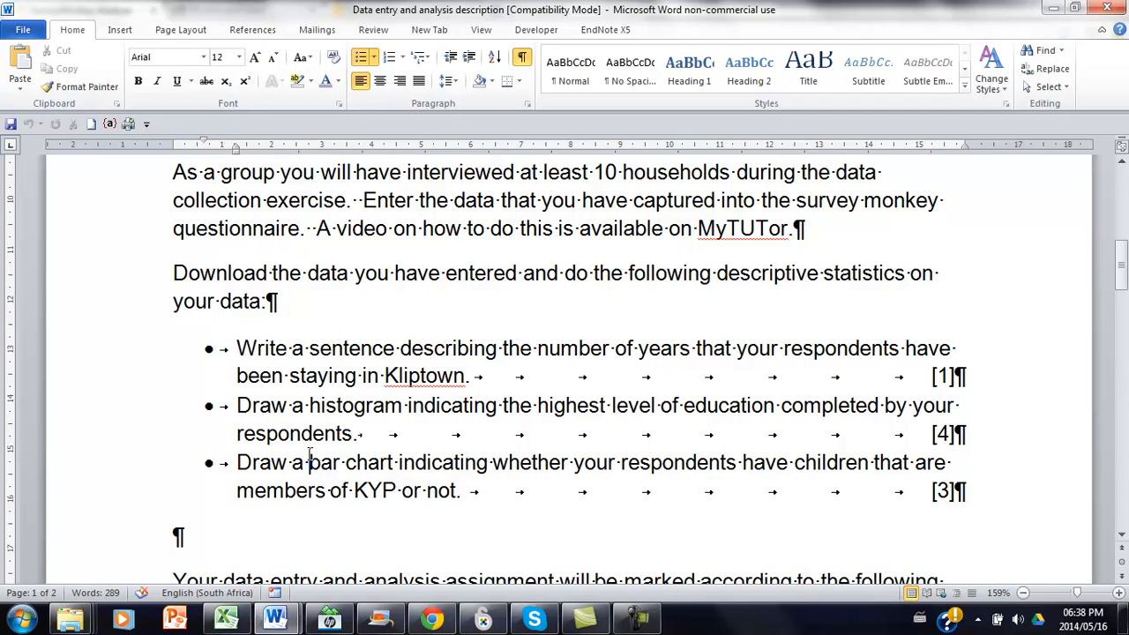
mouse_move(477, 515)
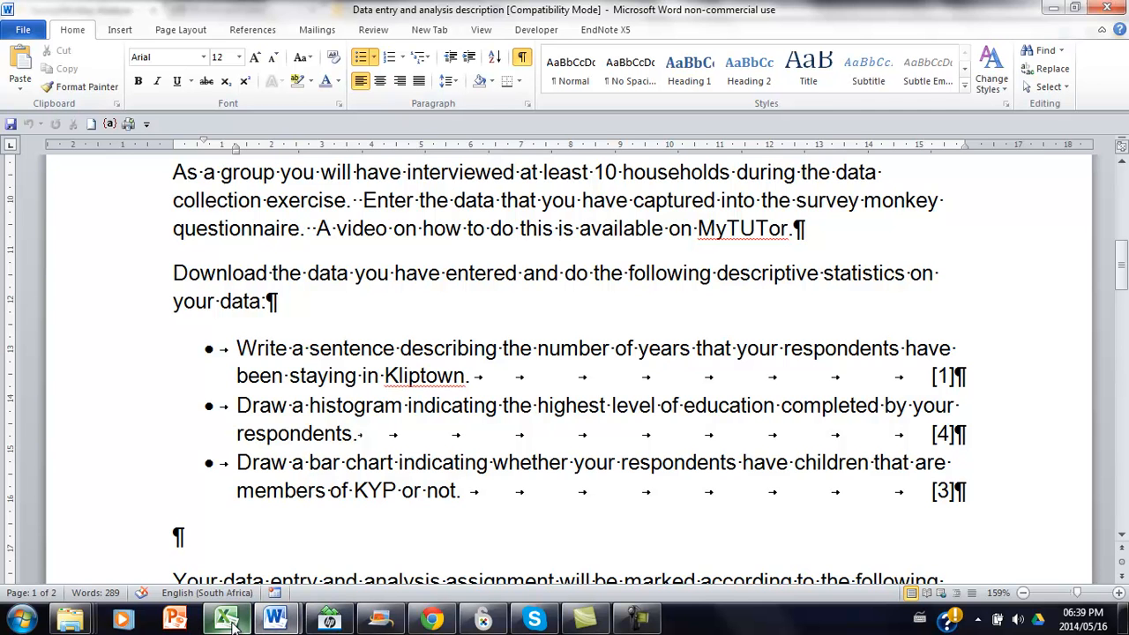
left_click(225, 617)
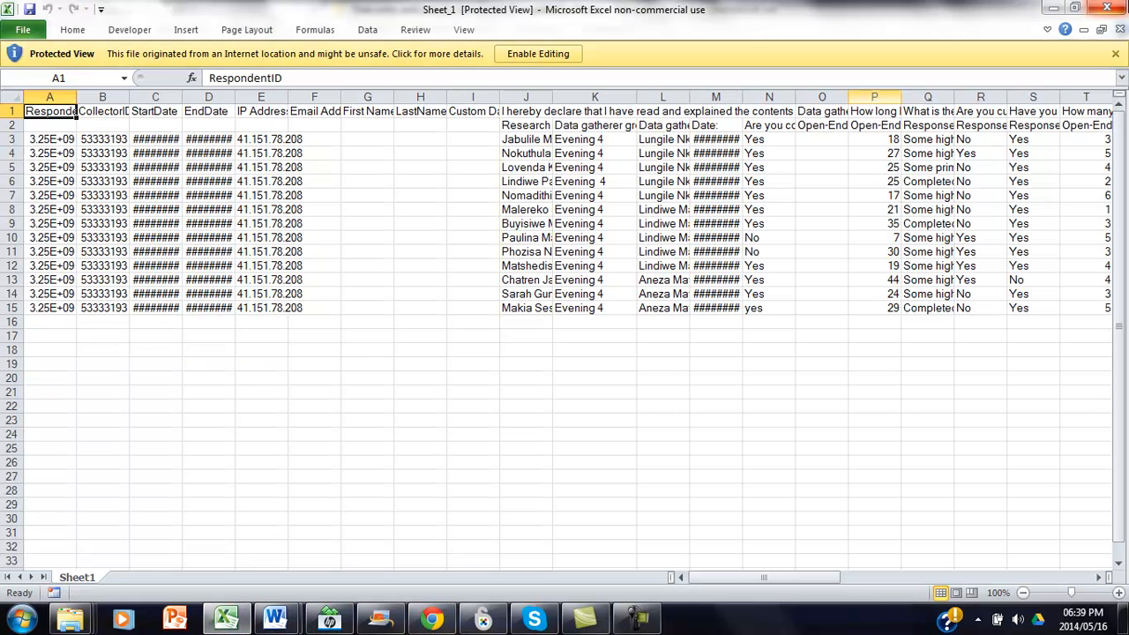
left_click(274, 617)
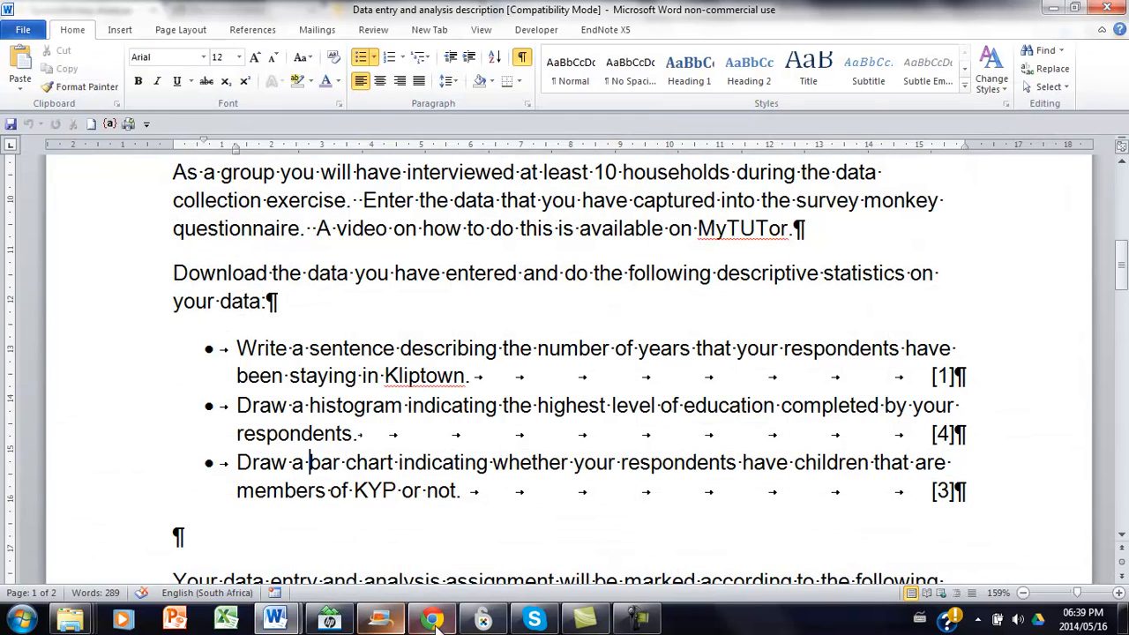
Download Data_All_140516.zip from the 'Your export file is complete' notification in Chrome
left_click(432, 616)
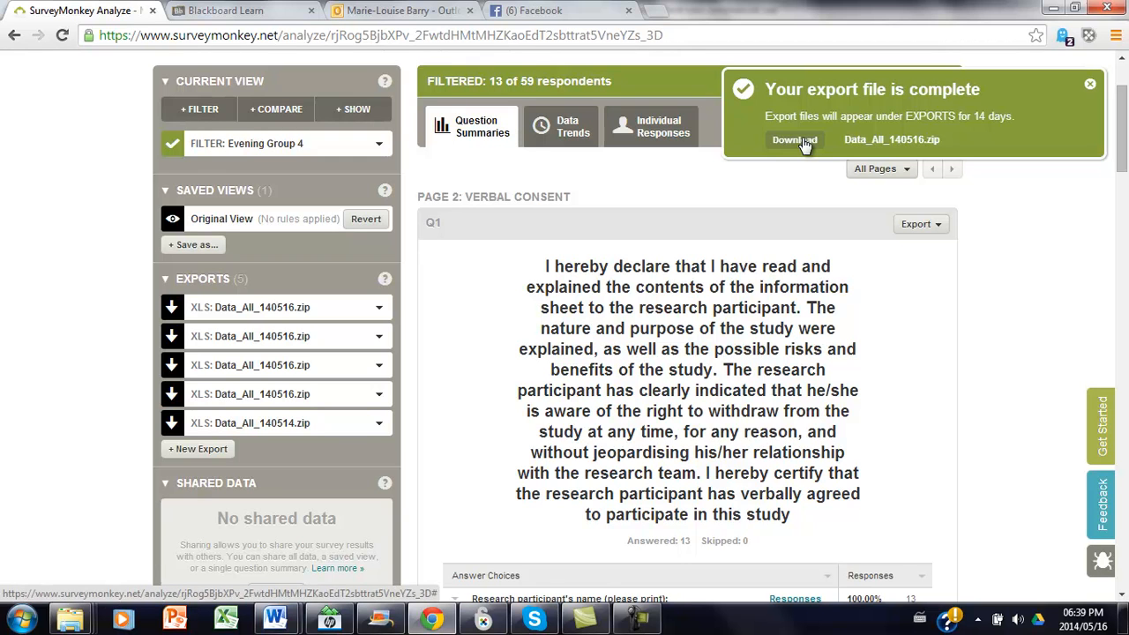
left_click(793, 139)
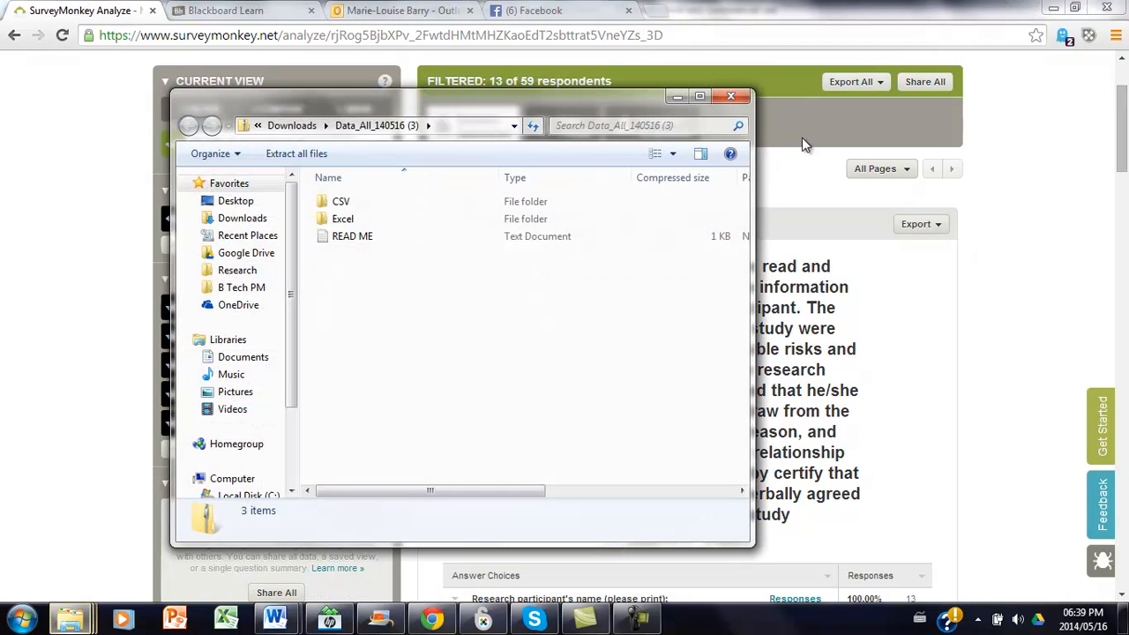
Open Sheet_1 from the zip's Excel folder in Excel 2010
left_click(342, 219)
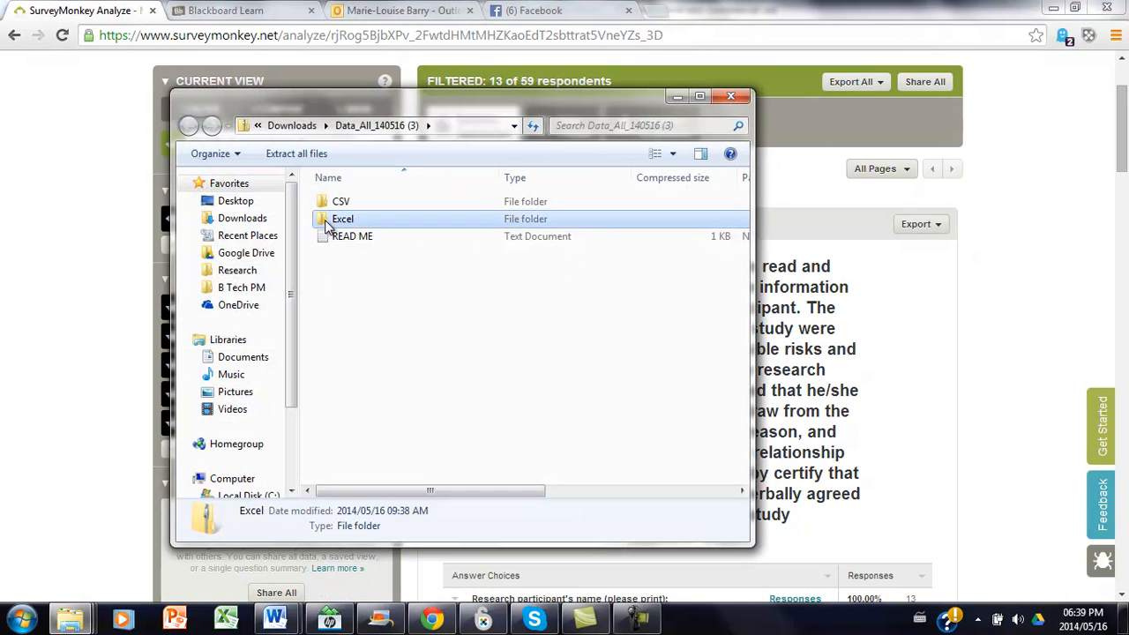
double_click(344, 218)
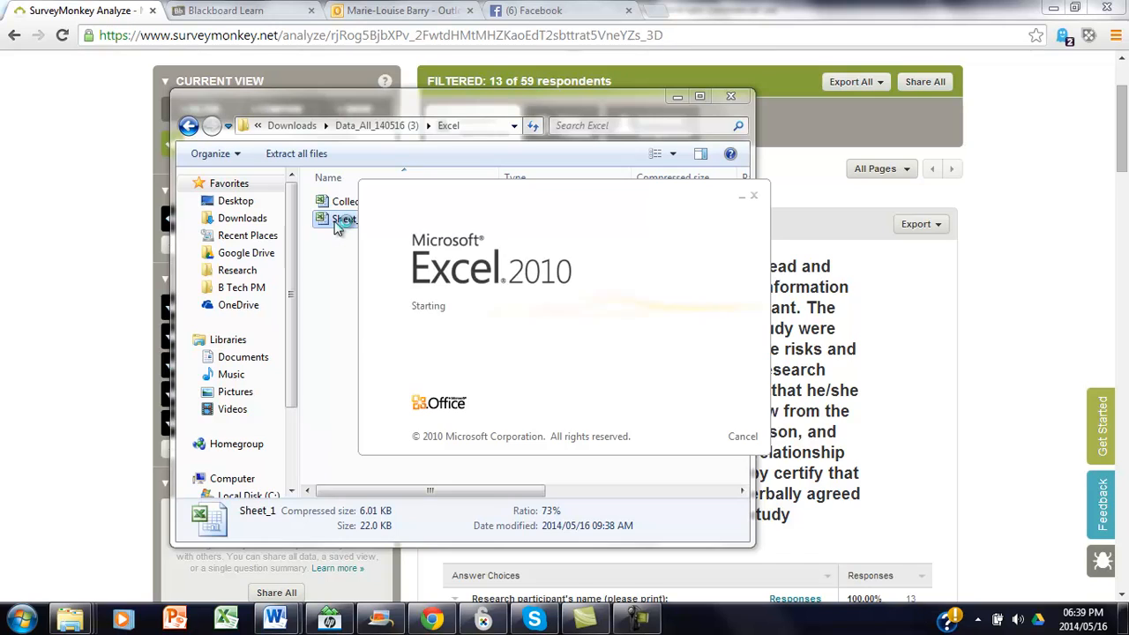